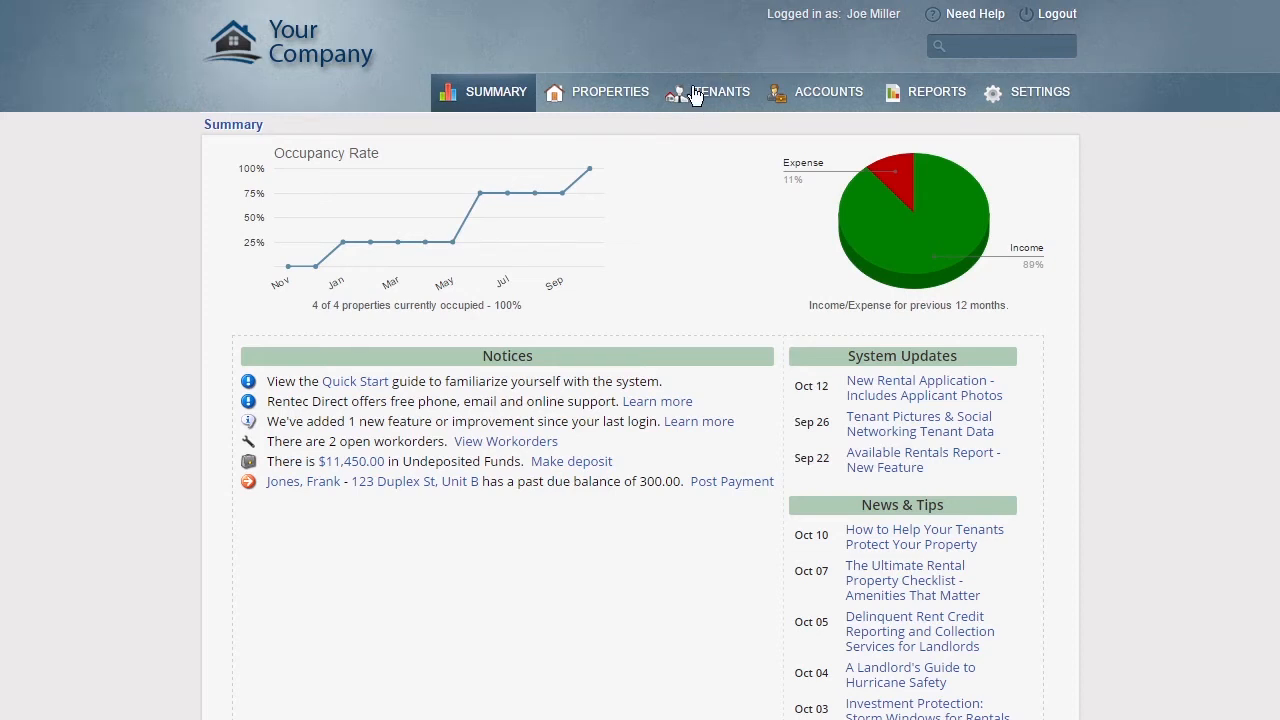
- Log in as Frank Jones, tenant of 123 Duplex St Unit B, showing a 300.00 overdue balance
left_click(718, 92)
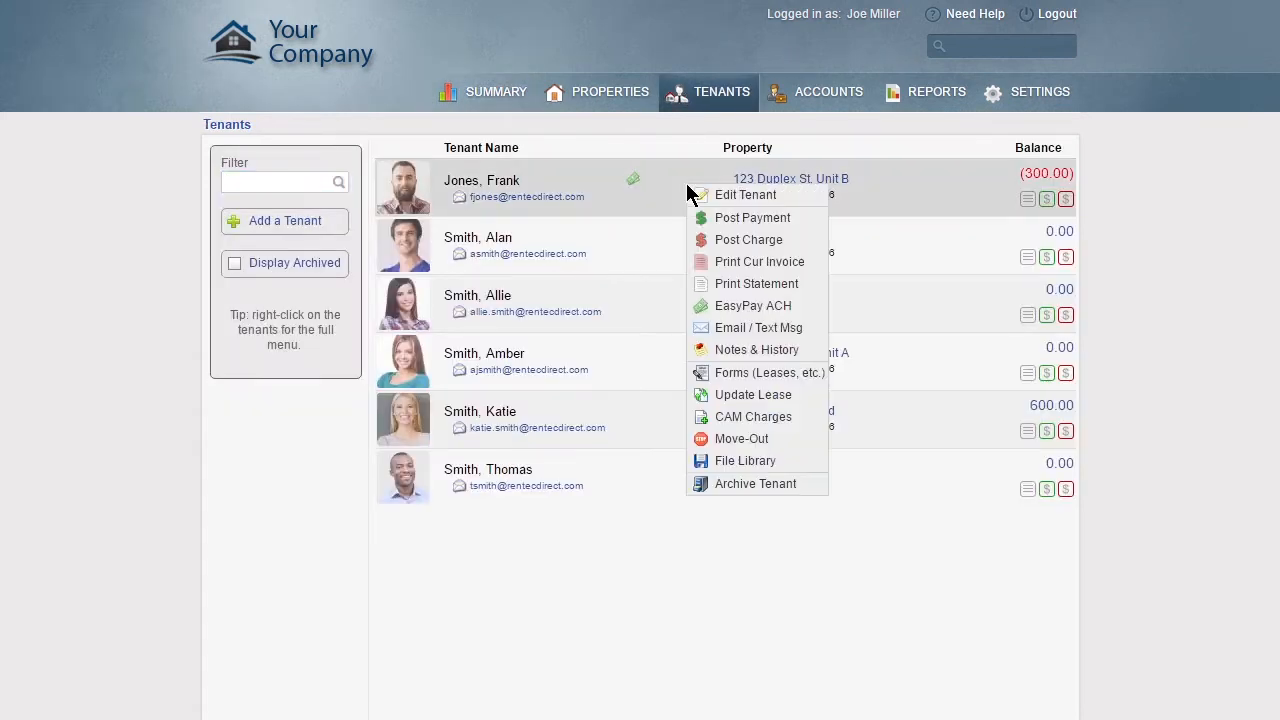
mouse_move(744, 196)
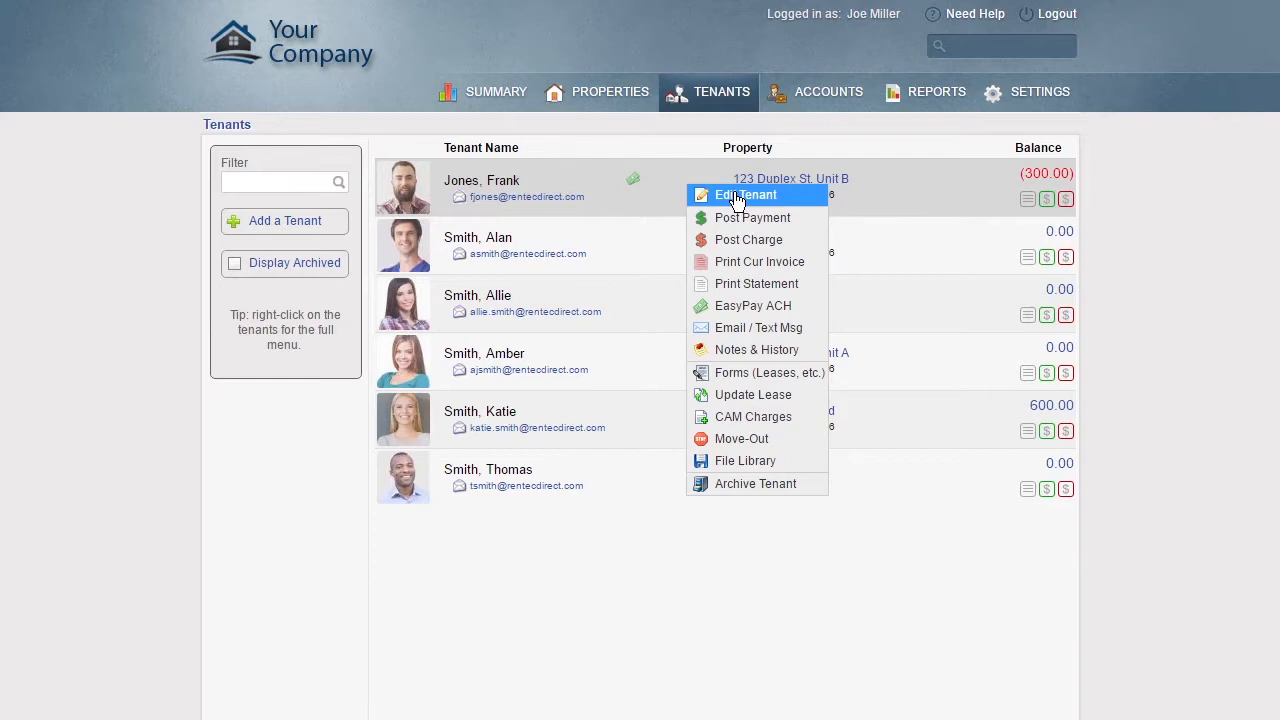
left_click(746, 194)
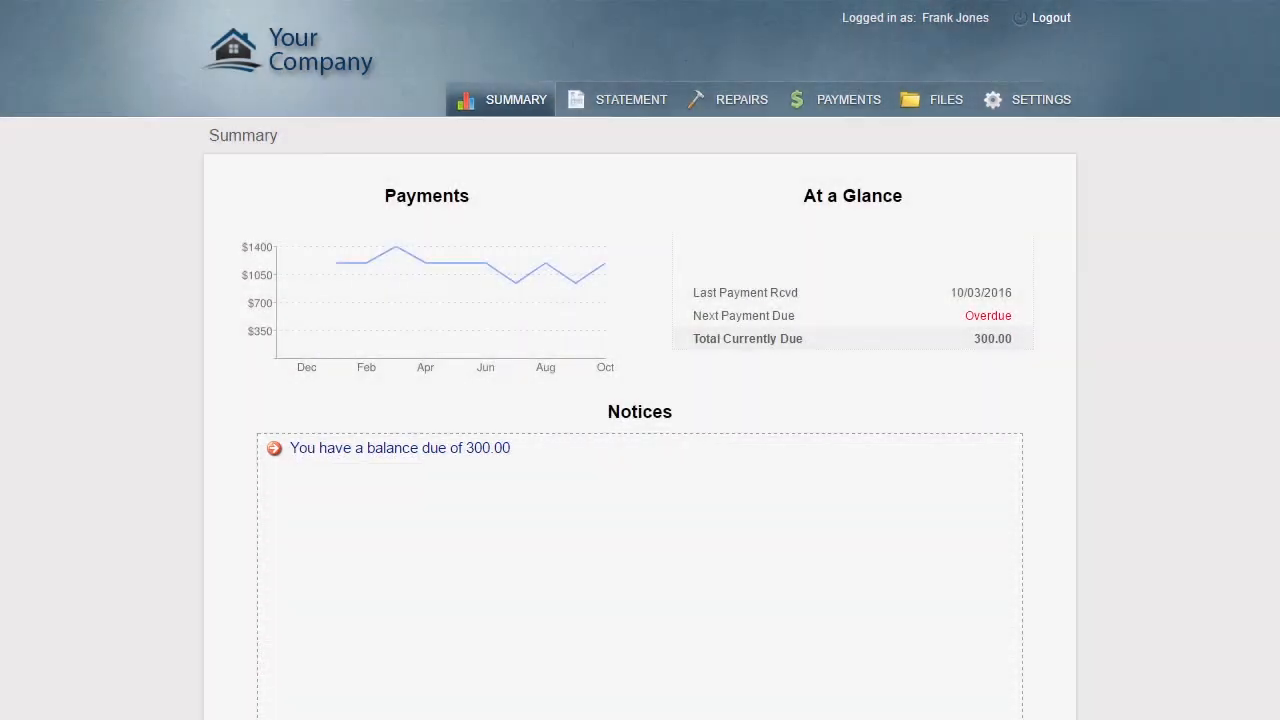
- Review the tenant's repair requests, payment options and shared files, viewing Executed_Lease.pdf
left_click(740, 100)
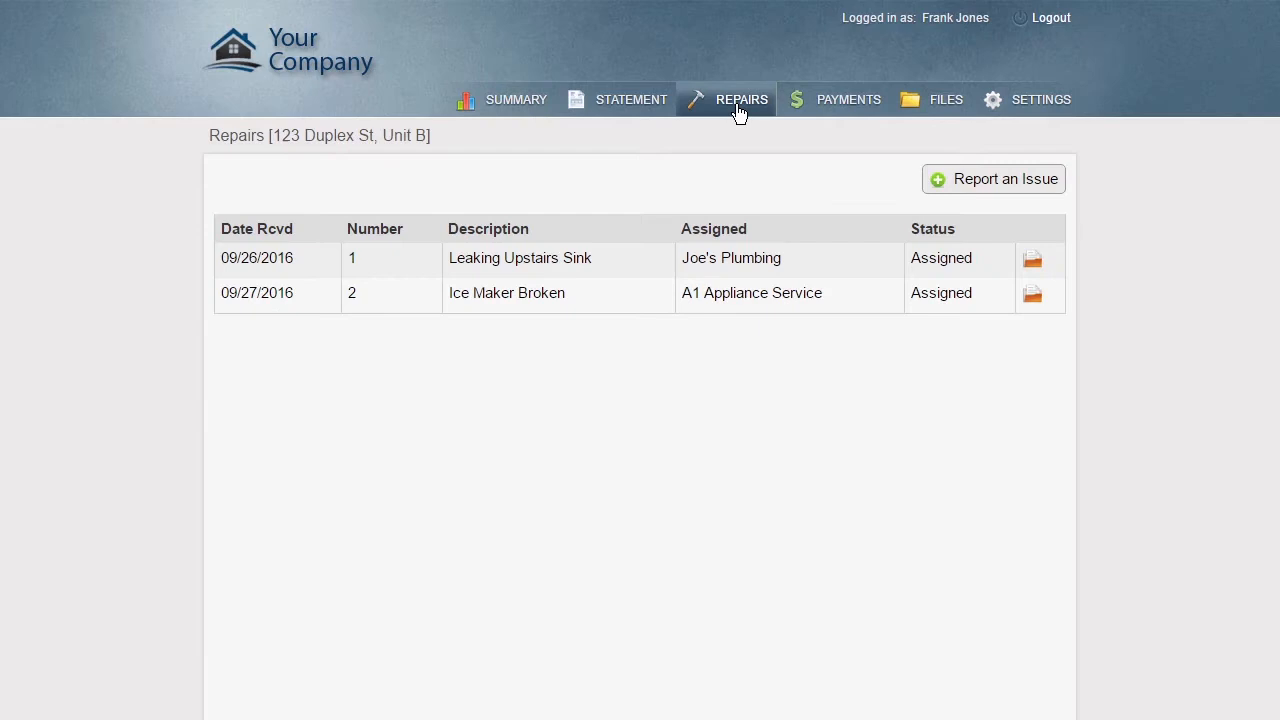
left_click(848, 100)
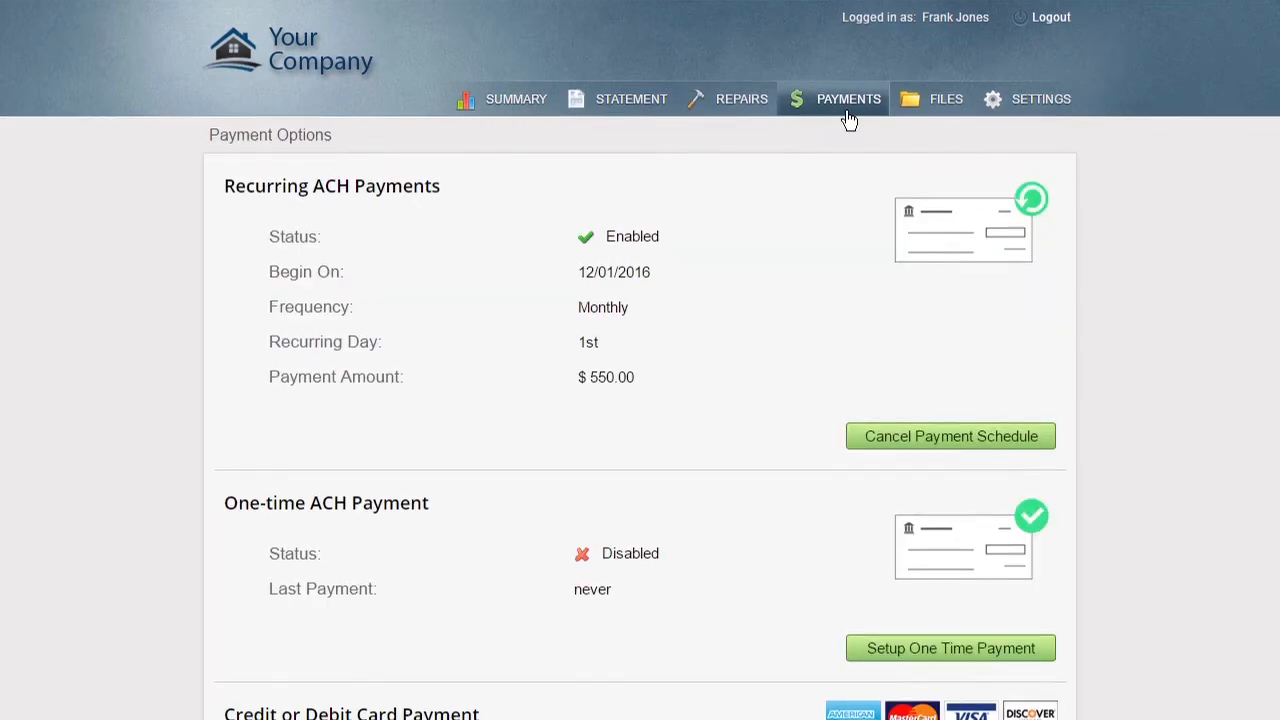
scroll("down", 3)
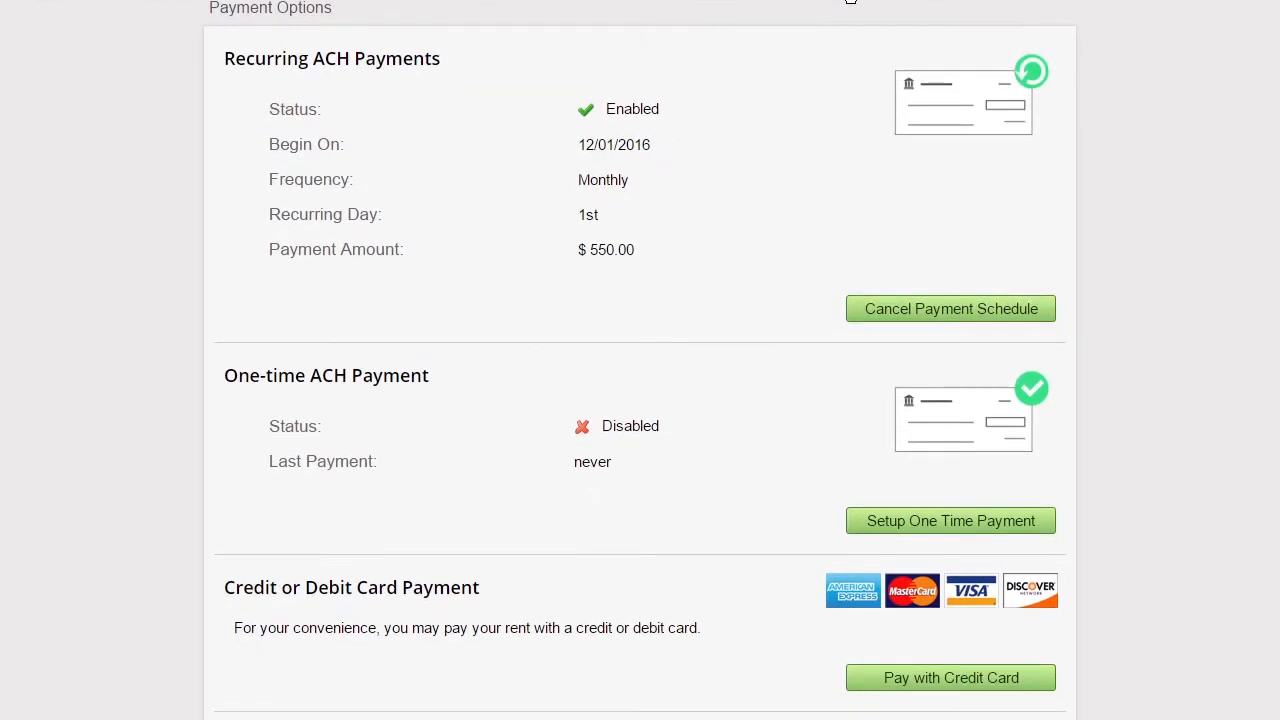
left_click(932, 100)
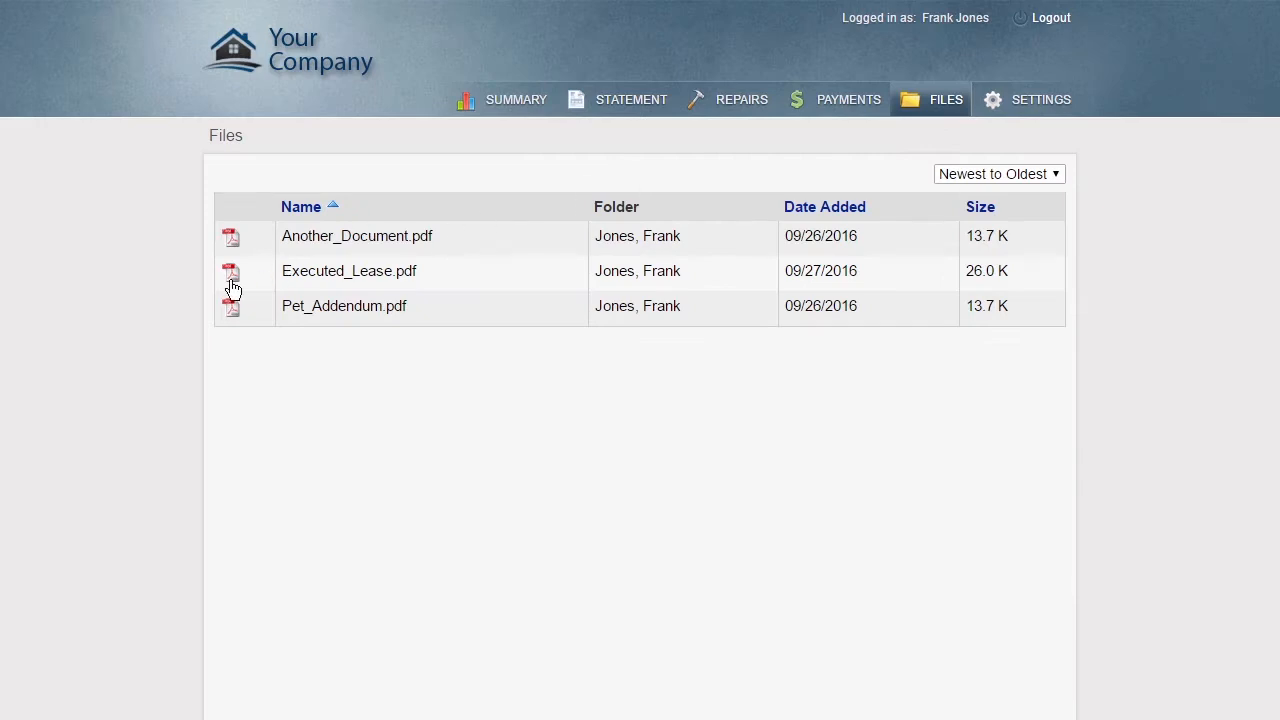
left_click(348, 272)
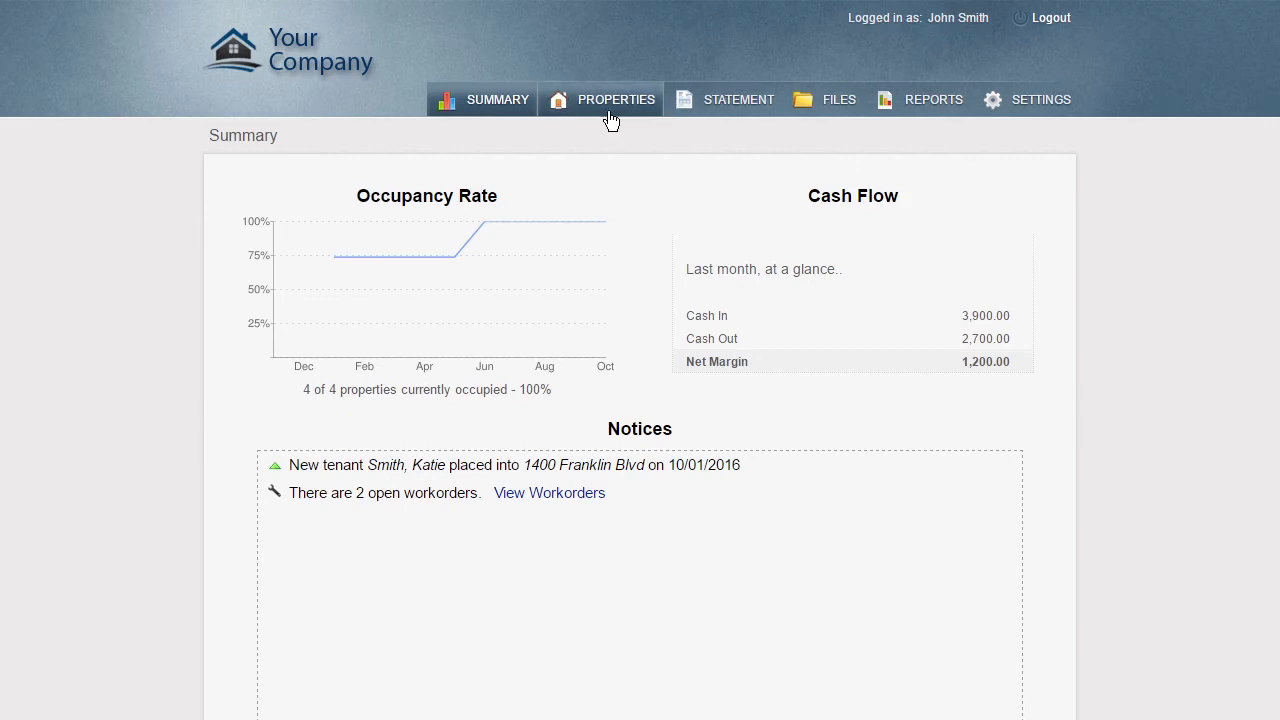
left_click(616, 100)
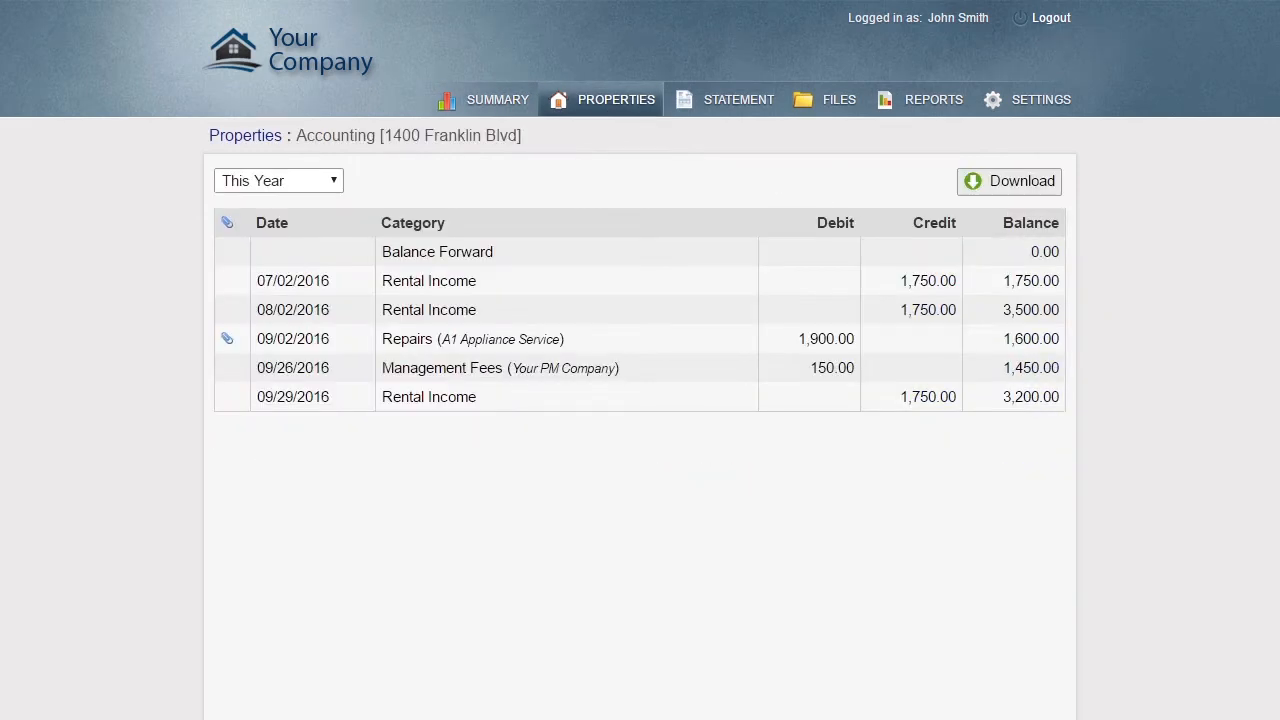
mouse_move(872, 264)
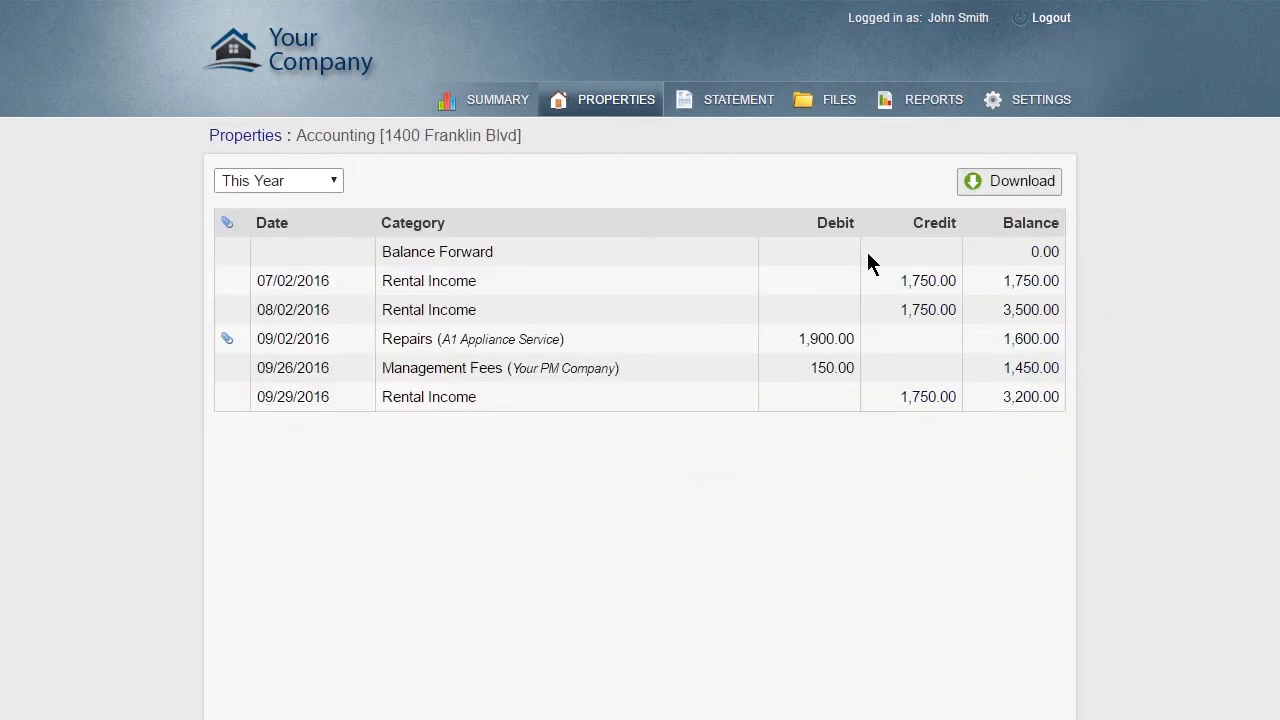
mouse_move(228, 352)
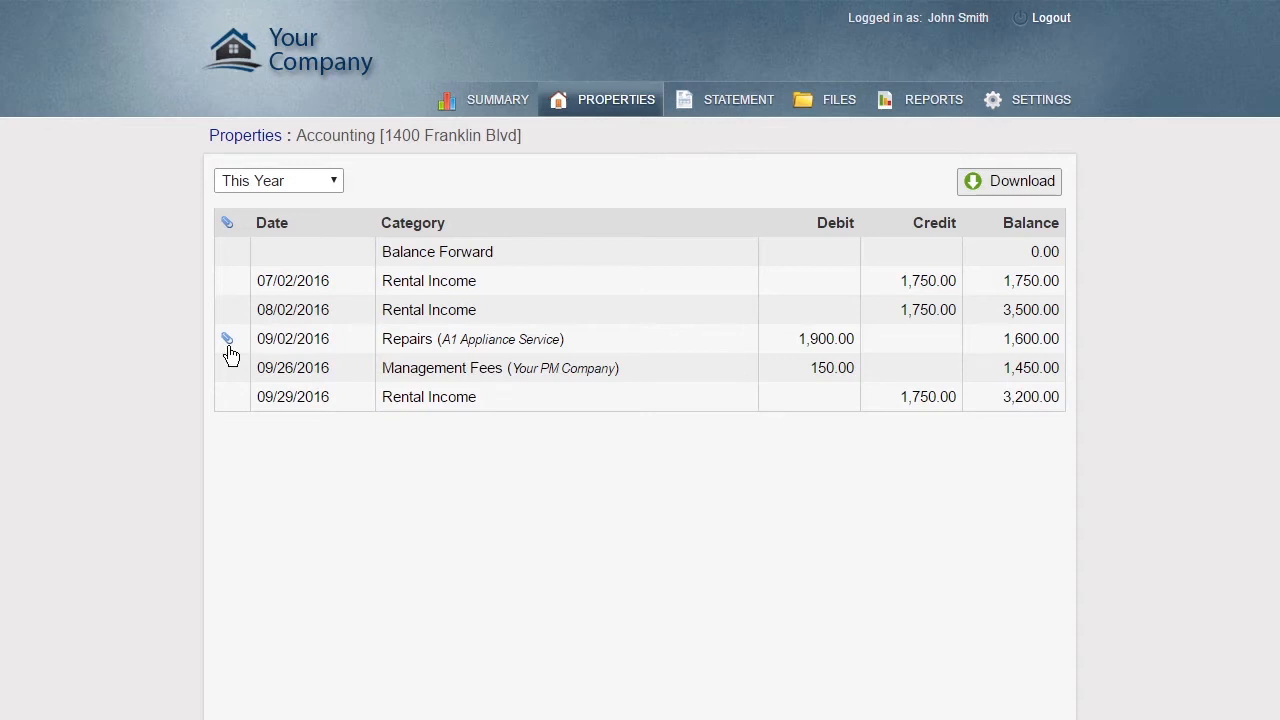
left_click(228, 338)
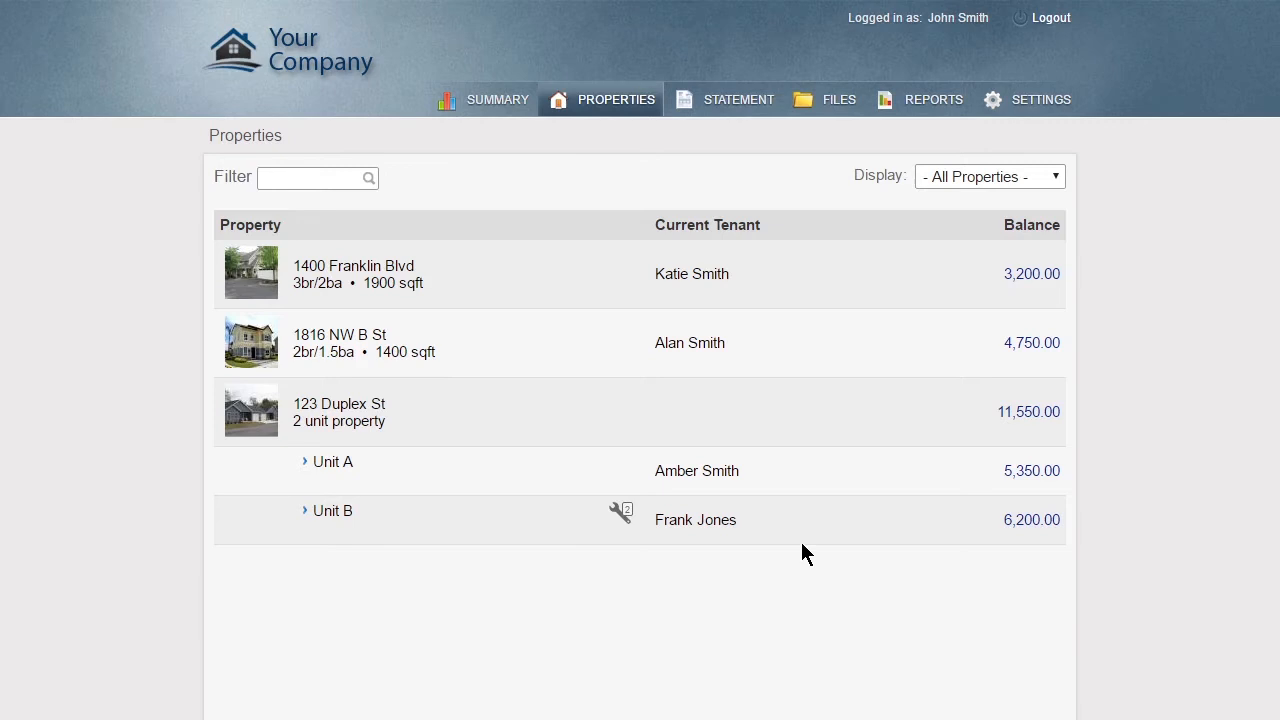
left_click(620, 512)
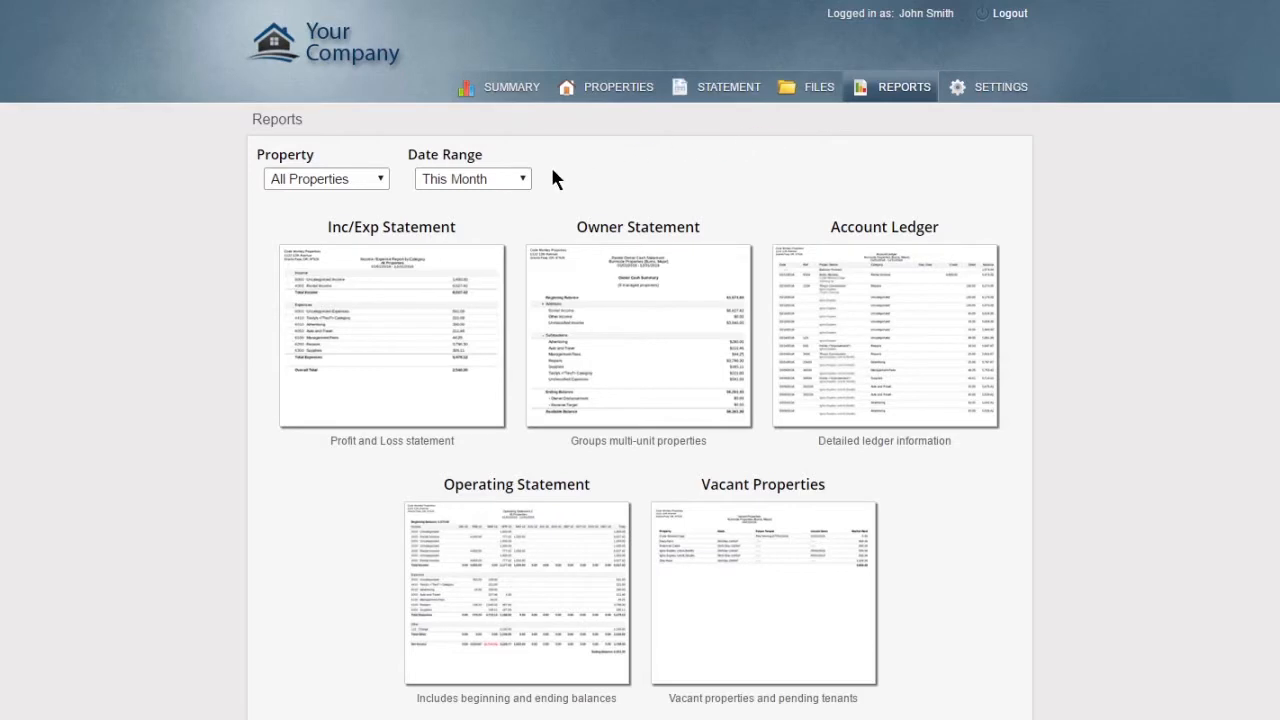
- Set the report date range to Last Quarter and view the Operating Statement in phone layout
left_click(472, 178)
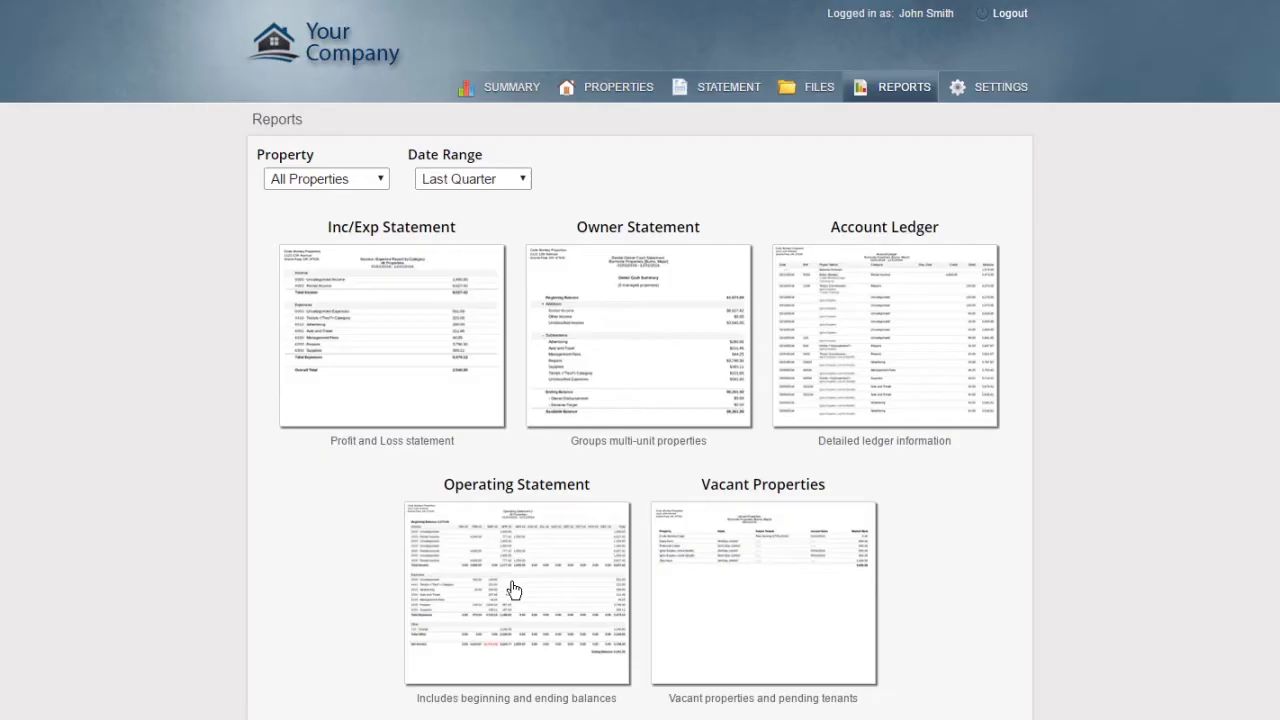
left_click(392, 336)
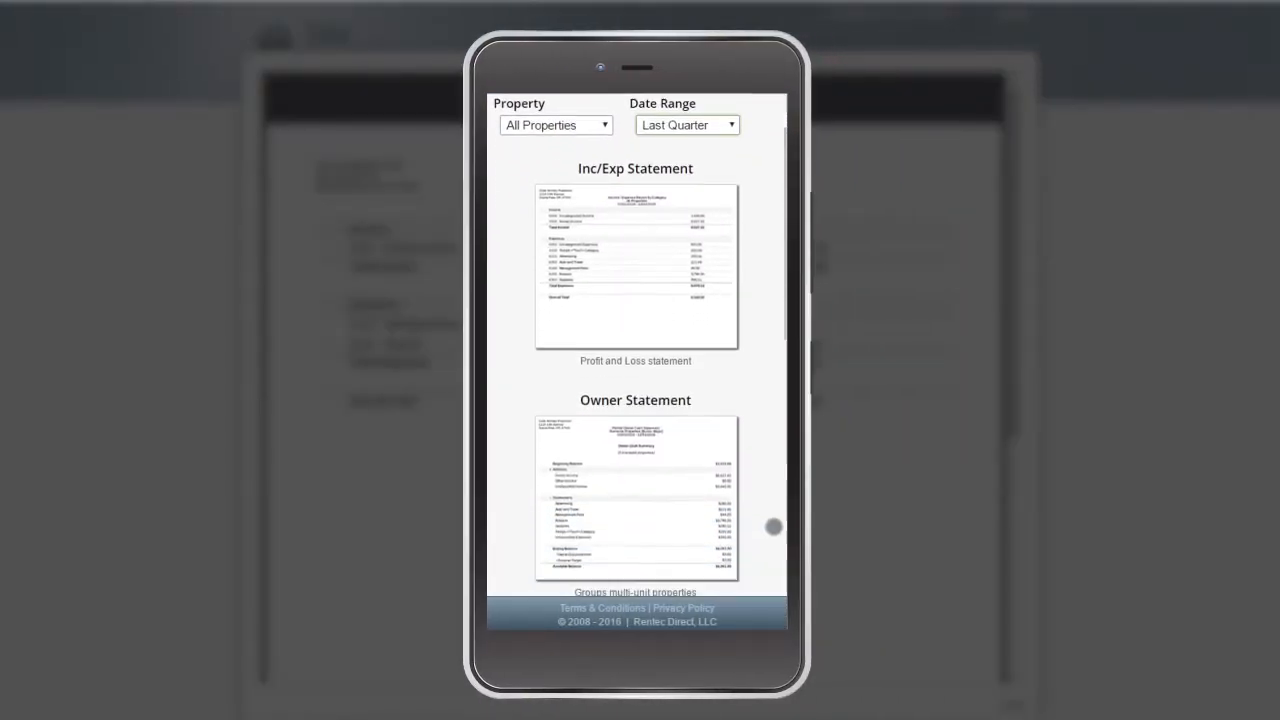
scroll("down", 3)
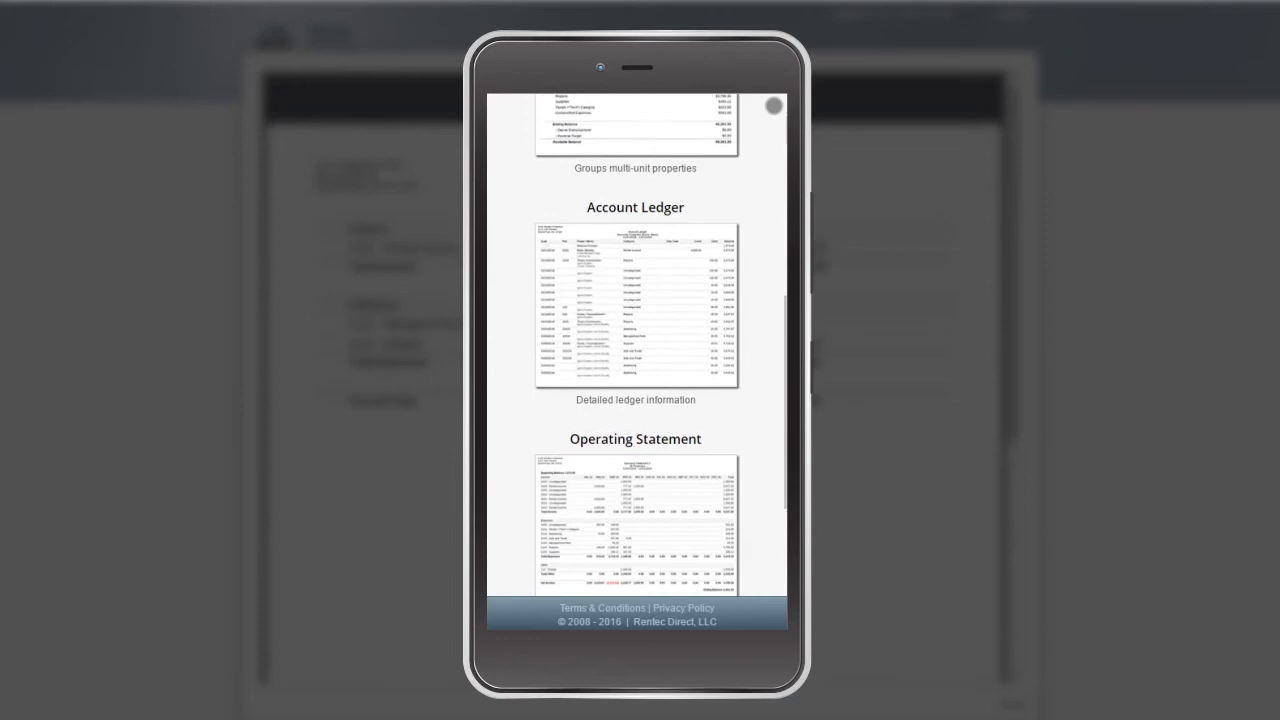